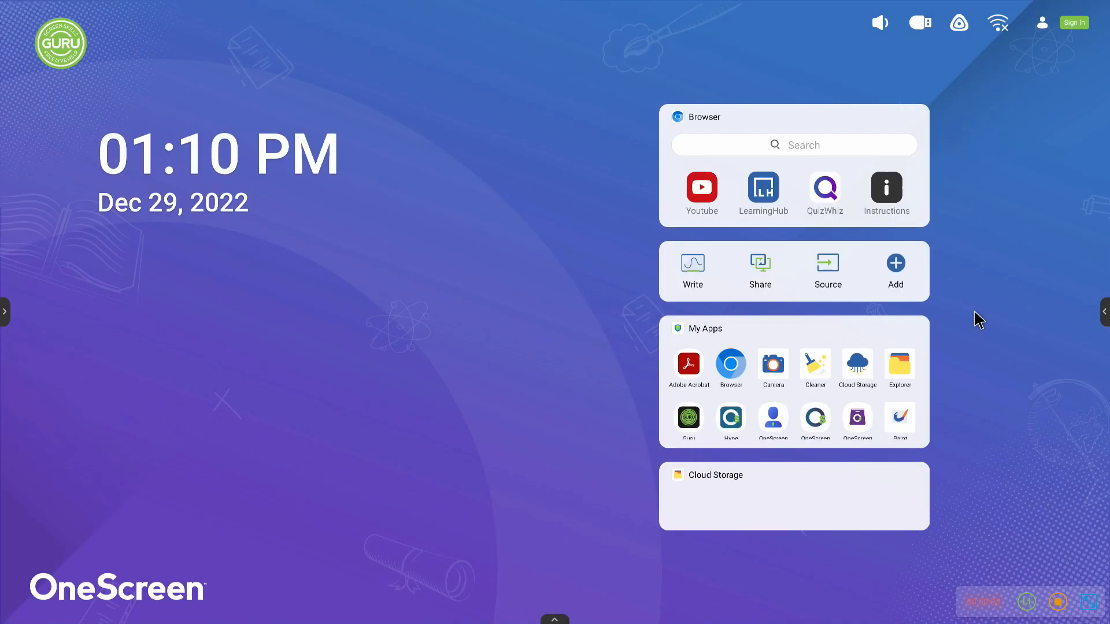
- Preview the Type-C input in the PIP window and dock it to the left half
left_click(826, 270)
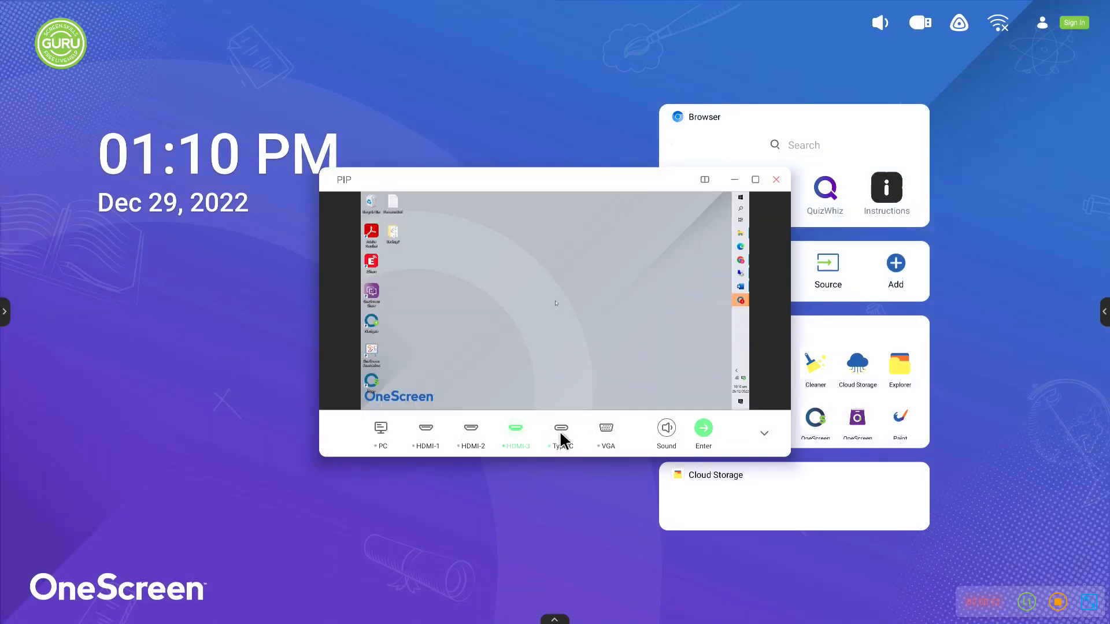
left_click(560, 428)
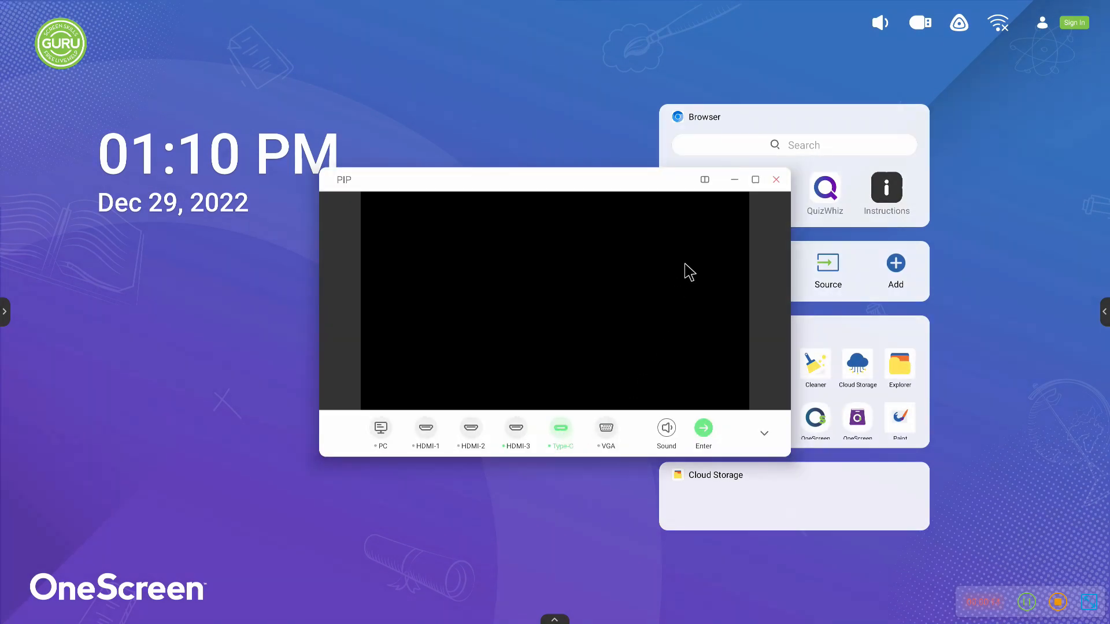
left_click(704, 179)
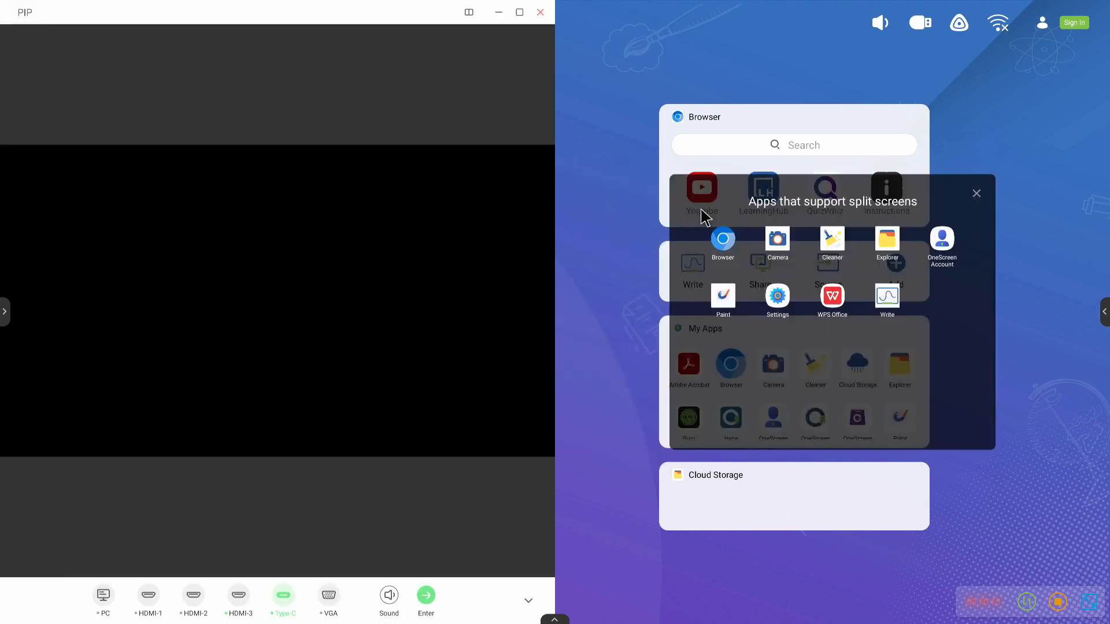
- Dismiss the split-screen app list, switch the preview to HDMI-3 and enter it full-screen
left_click(976, 193)
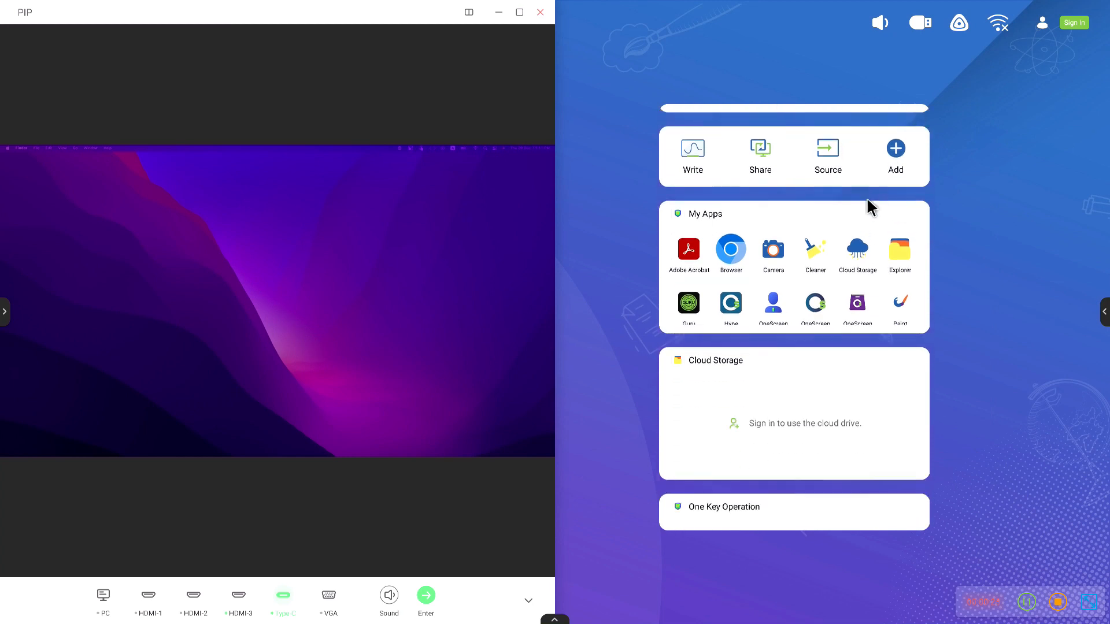
scroll("down", 3)
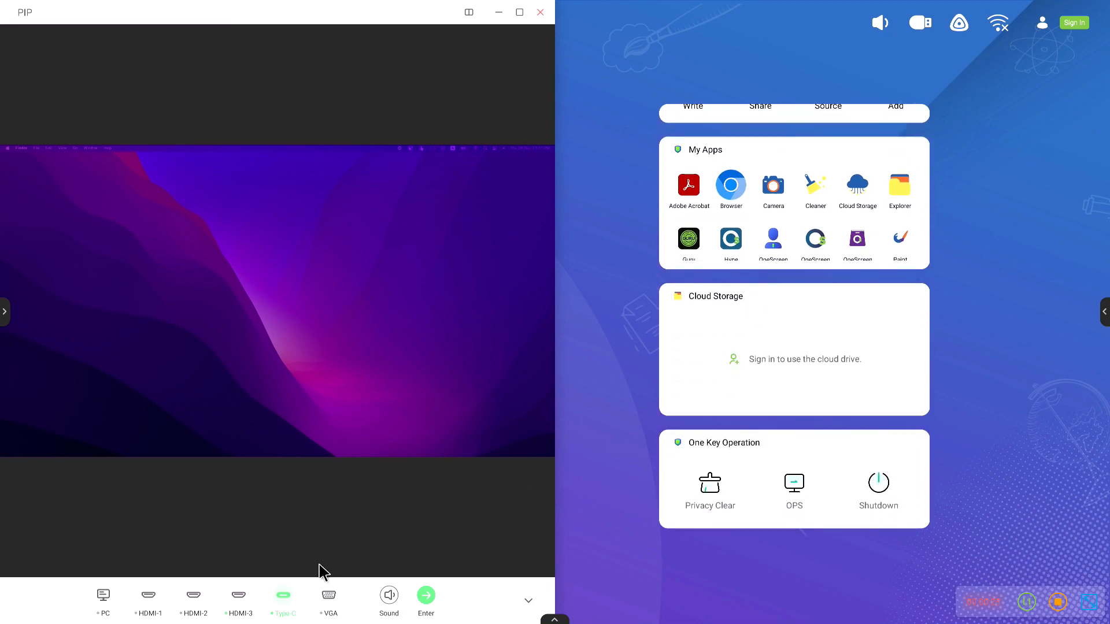
left_click(238, 599)
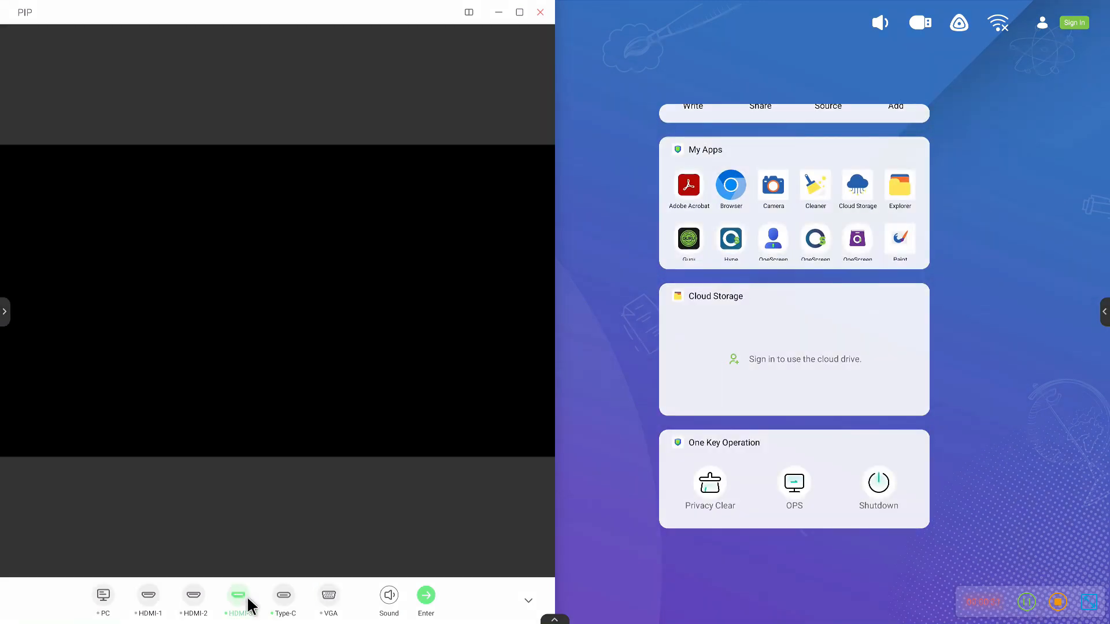
left_click(425, 594)
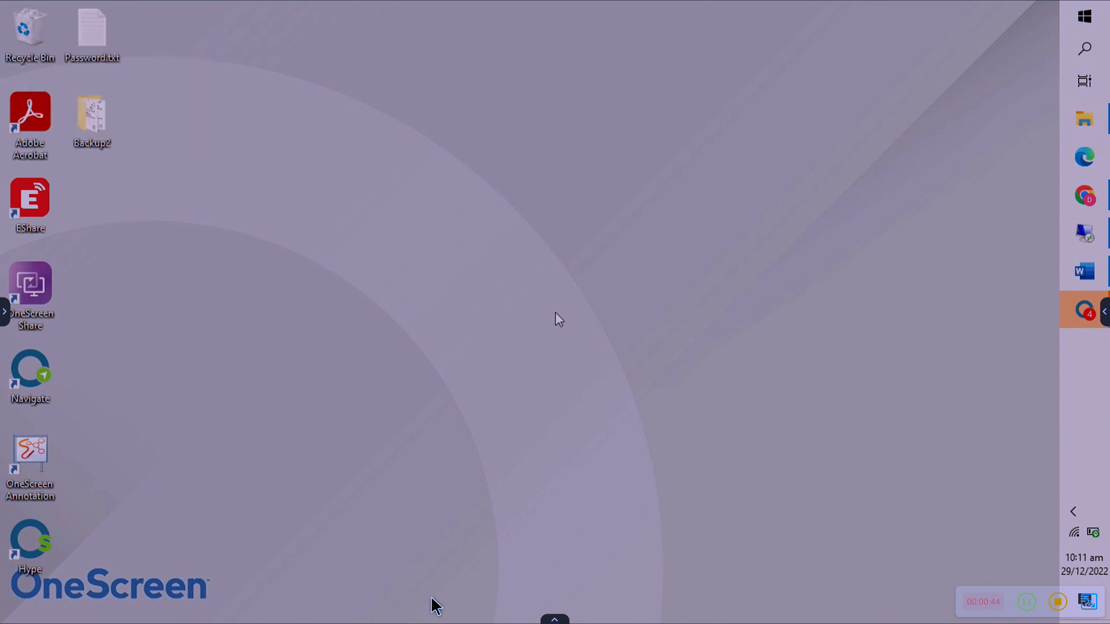
mouse_move(496, 403)
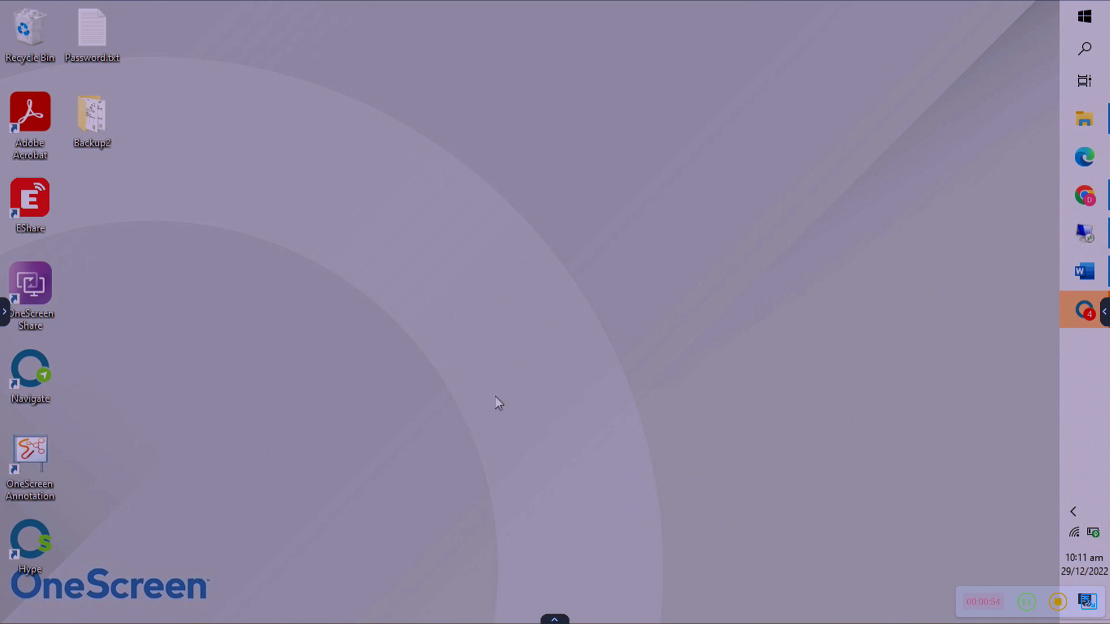
mouse_move(581, 333)
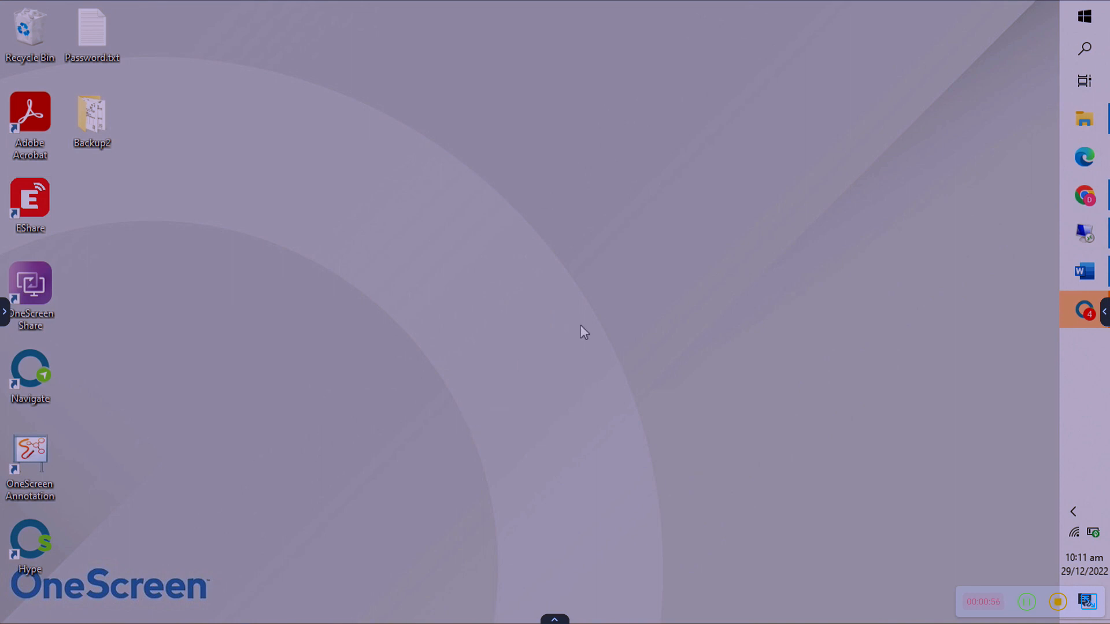